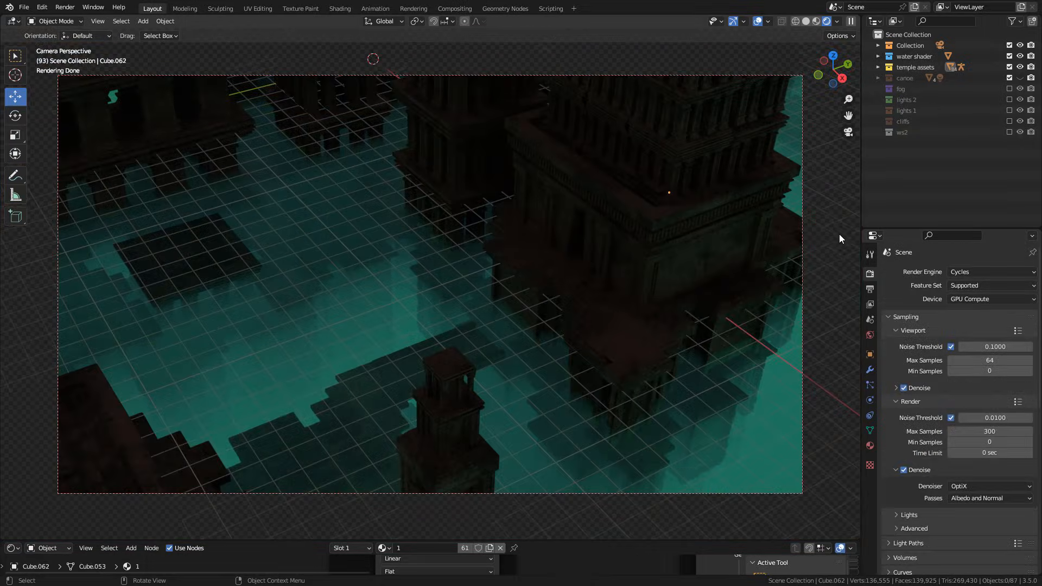
- Drive the World Surface colour with an Environment Texture node
left_click(949, 340)
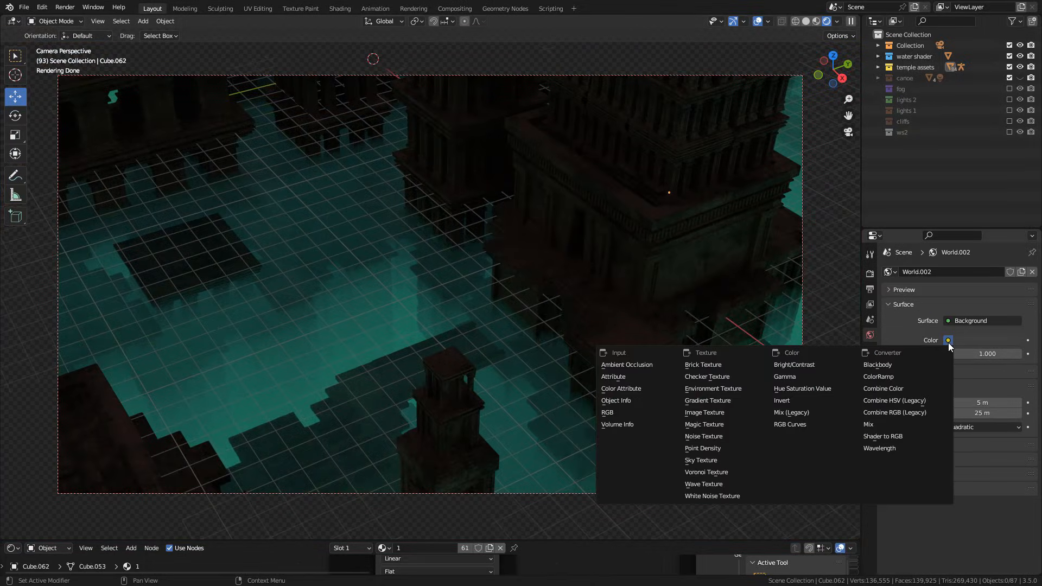
mouse_move(713, 388)
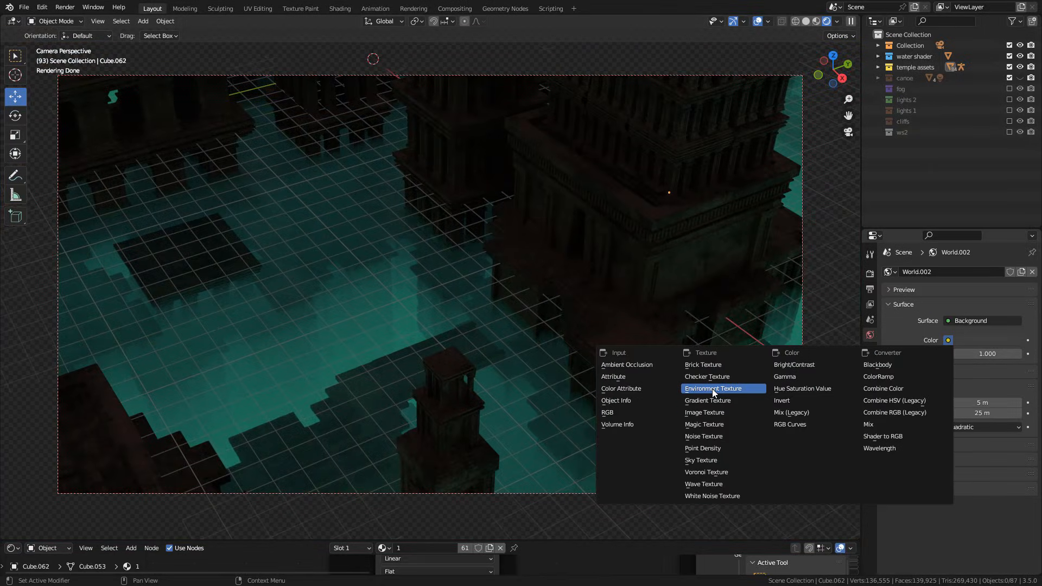
left_click(713, 389)
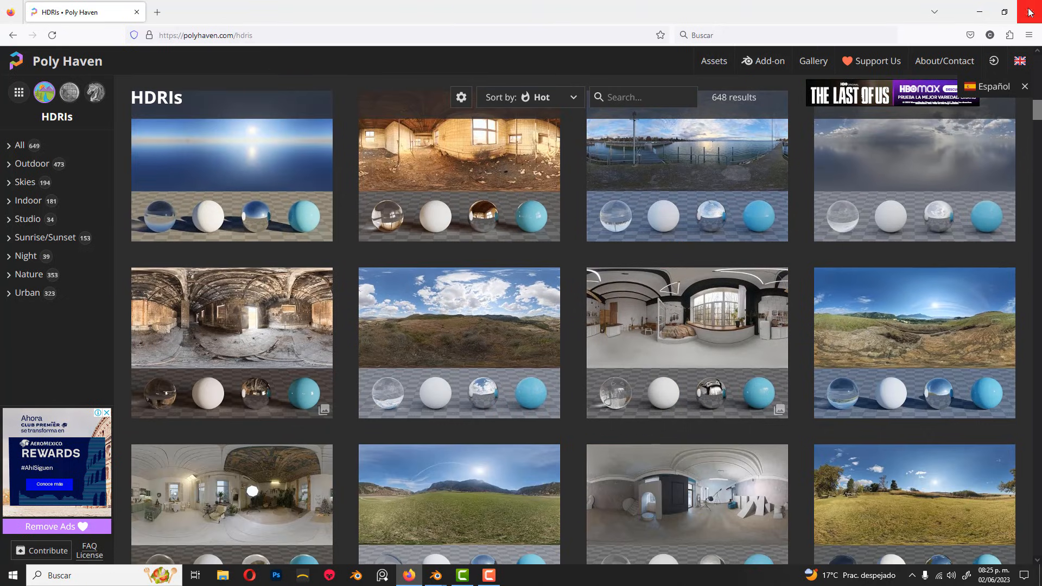
mouse_move(1033, 12)
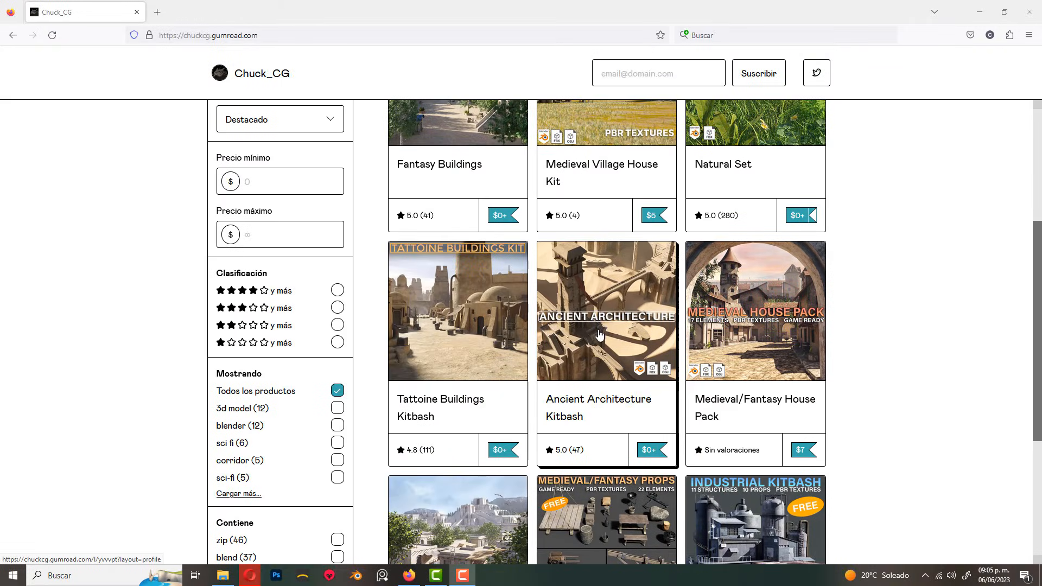
- Scroll down through the Chuck_CG store's kitbash and building listings
scroll("down", 3)
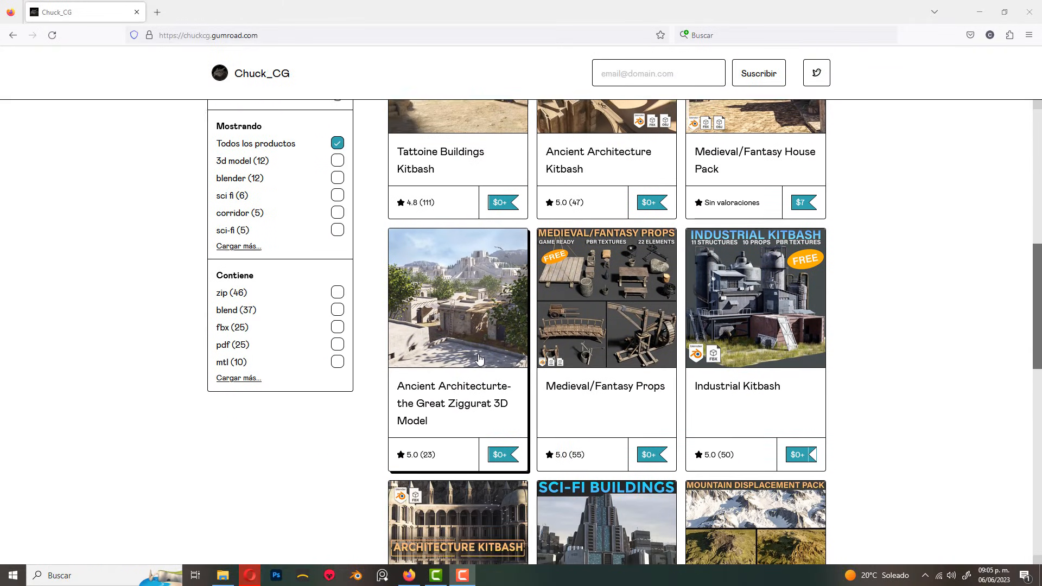
scroll("down", 3)
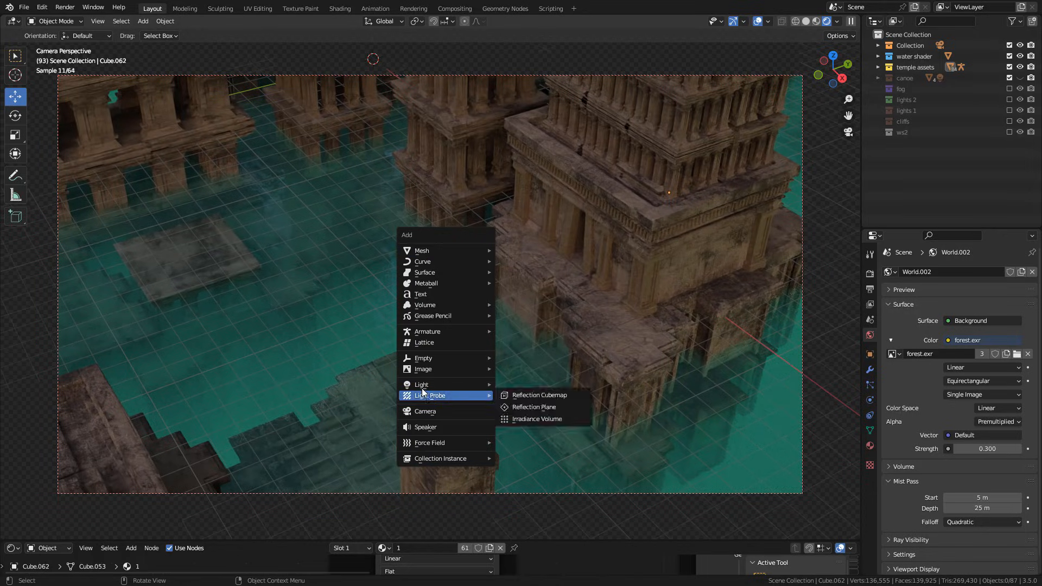
- Add a Sun lamp and adjust its colour and strength in the light settings
left_click(421, 384)
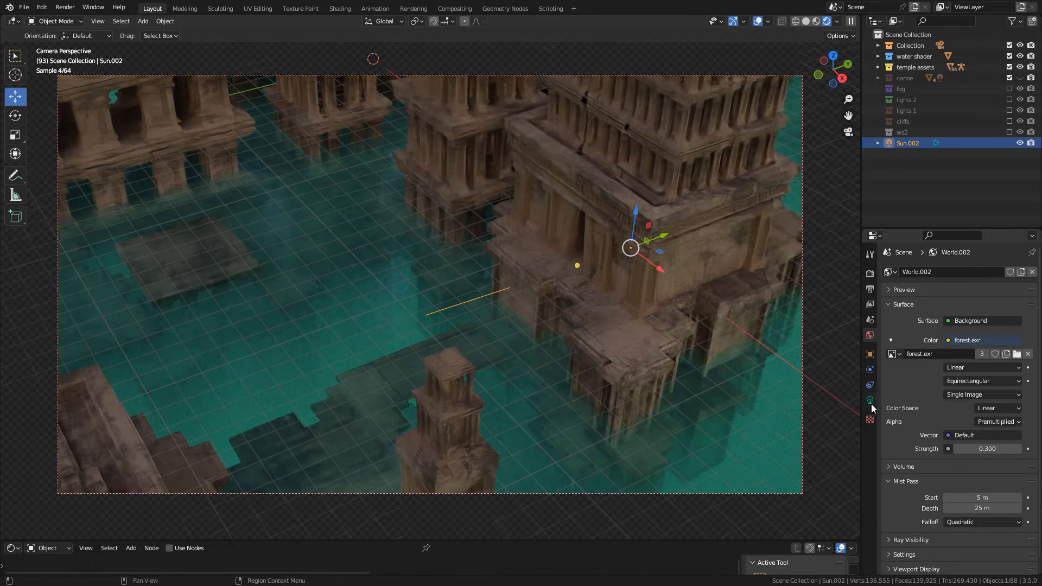
left_click(870, 399)
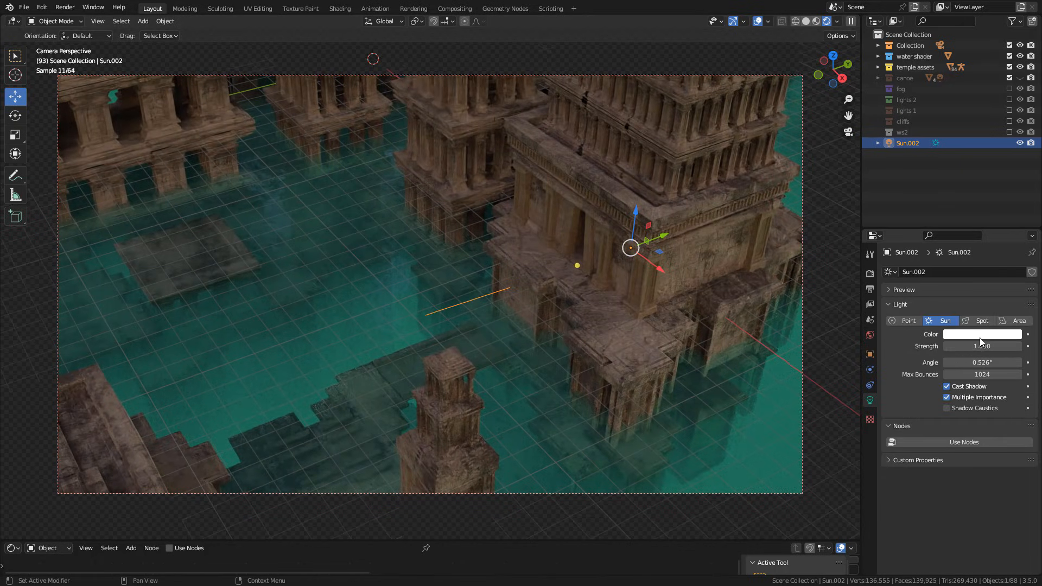
left_click(983, 334)
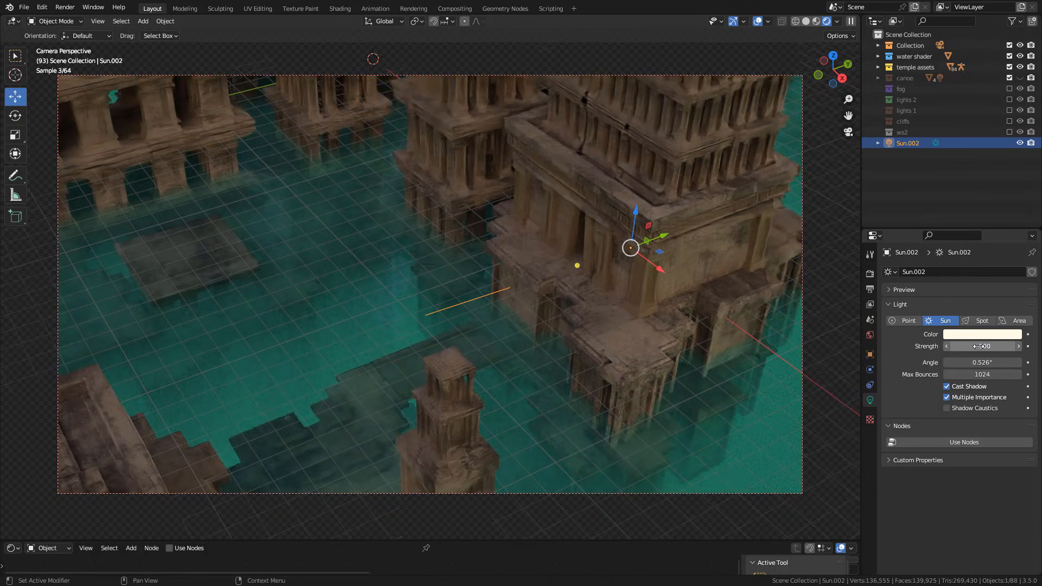
left_click(981, 345)
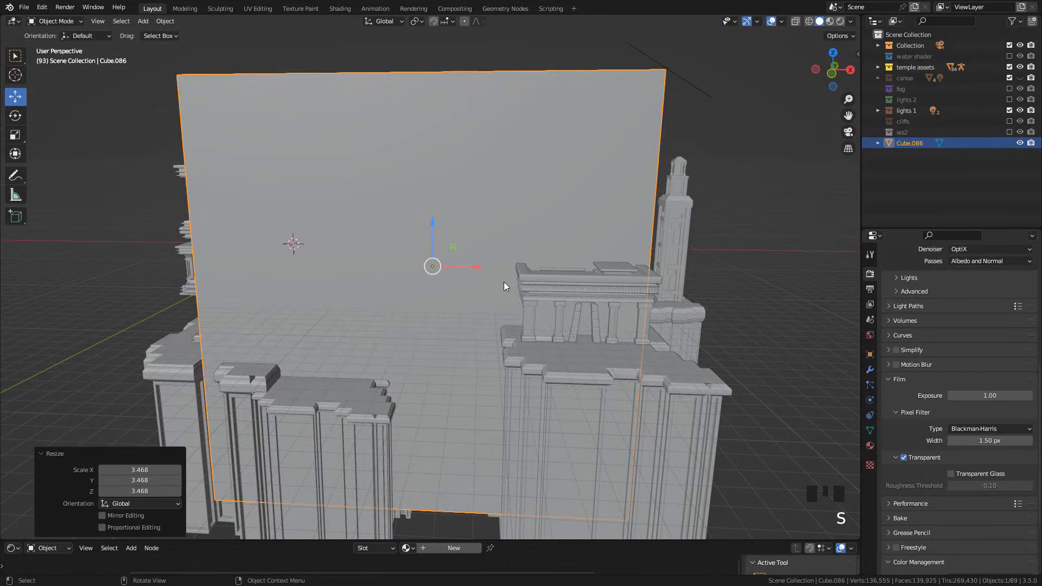
- Lay the big plane flat as water and preview the scene in Rendered shading
key("g")
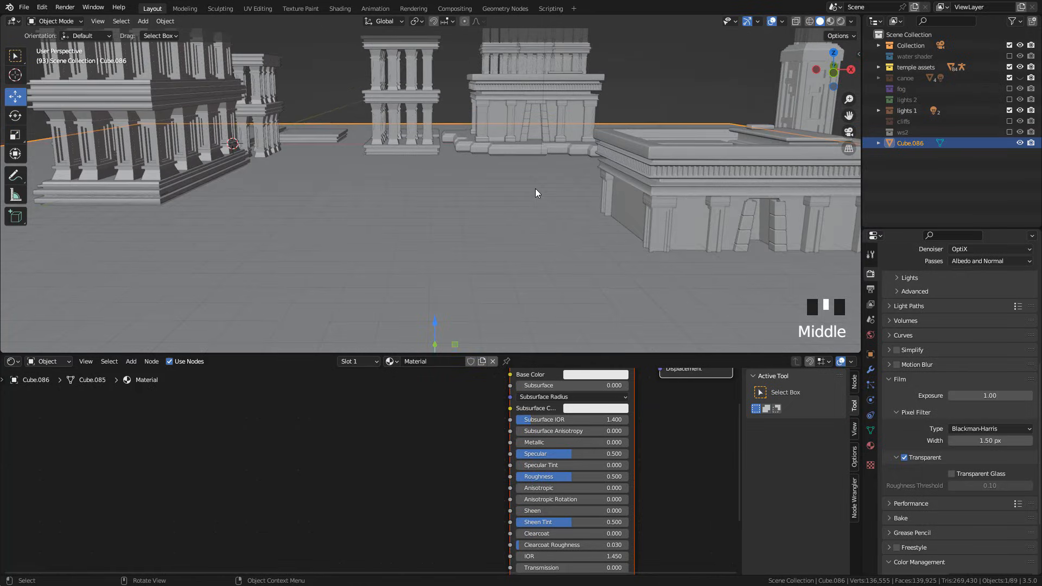
key("ctrl+b")
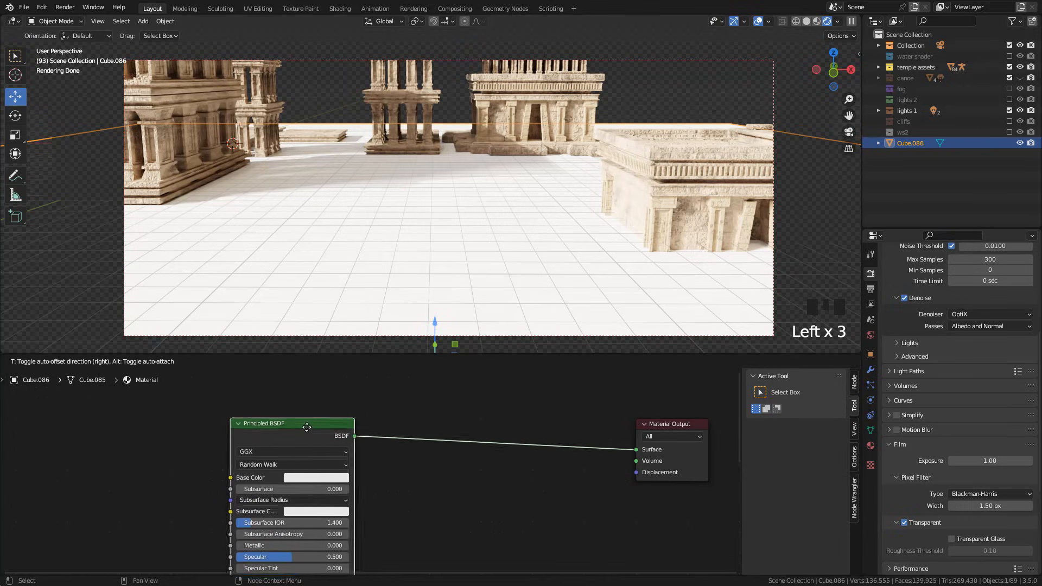
- Swap the Principled BSDF for a Glass BSDF wired to the material Surface
key("shift+a")
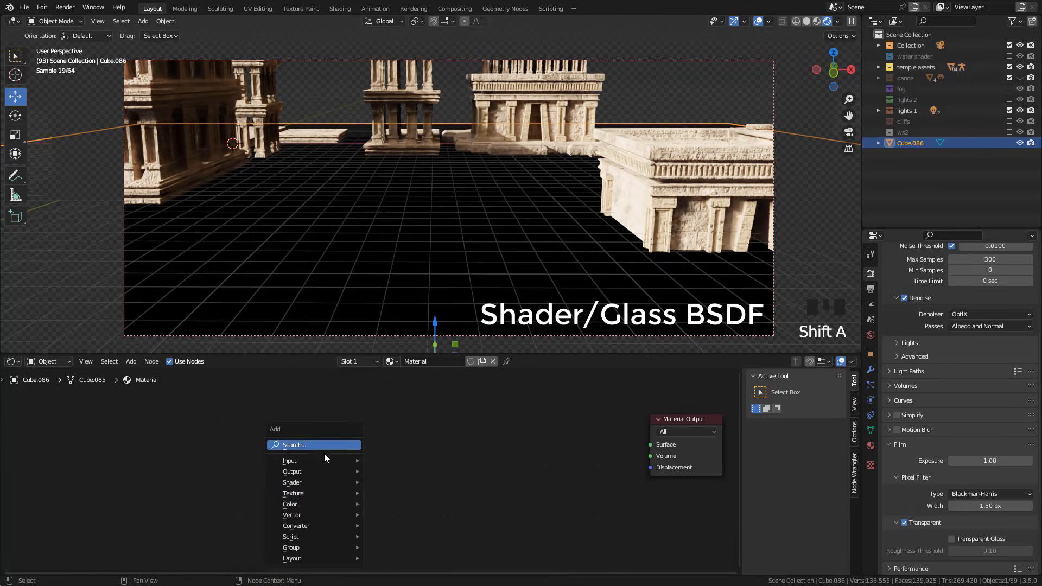
left_click(292, 482)
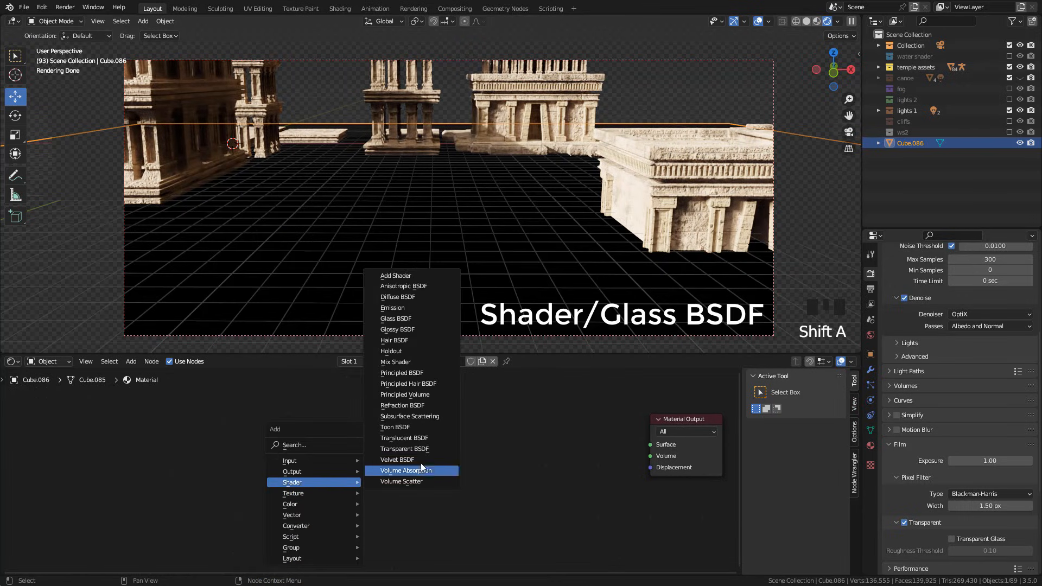
left_click(396, 319)
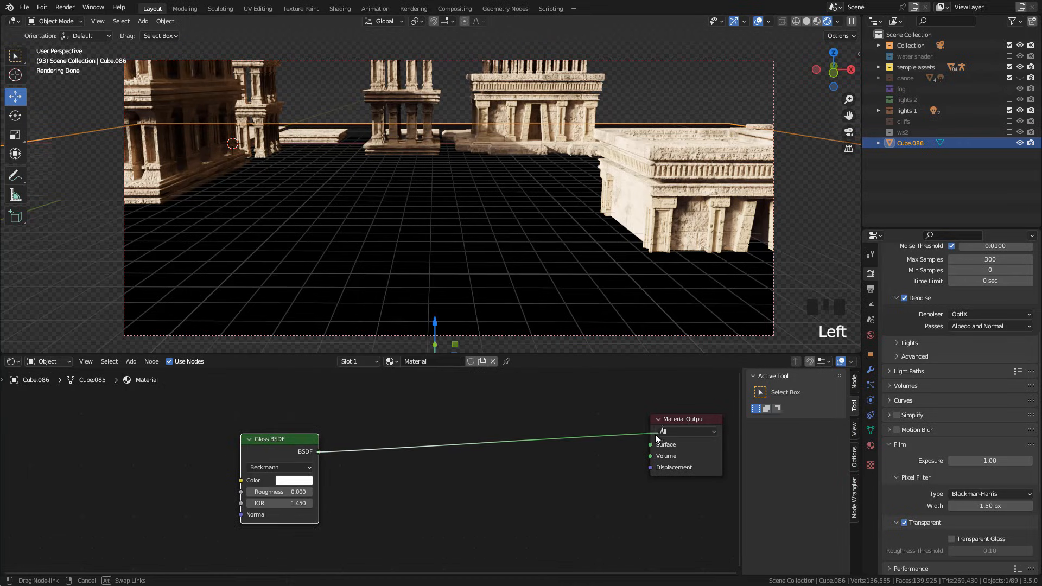
left_click(650, 444)
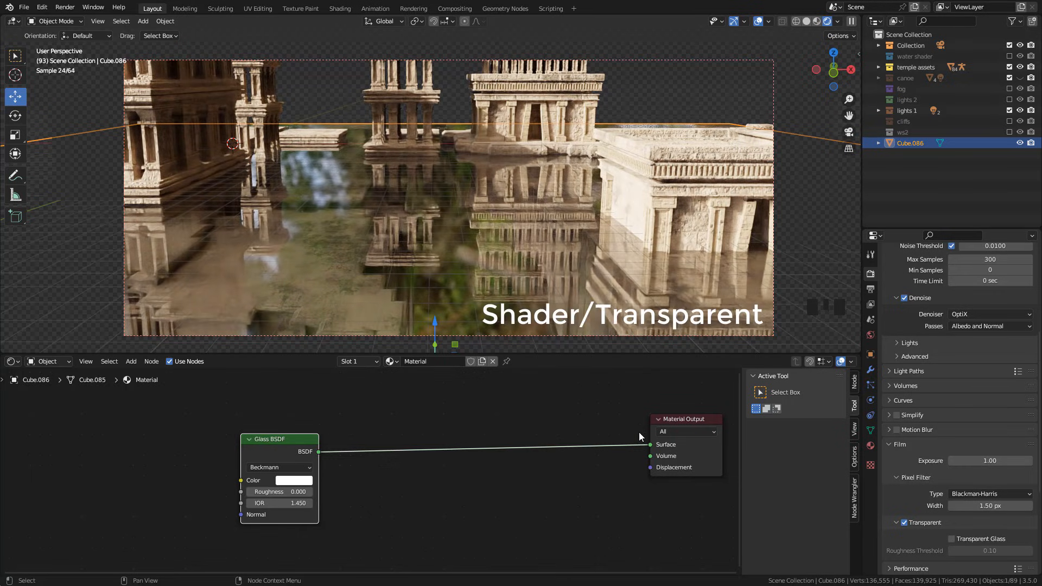
- Add a Transparent BSDF shader node to the water material
key("shift+a")
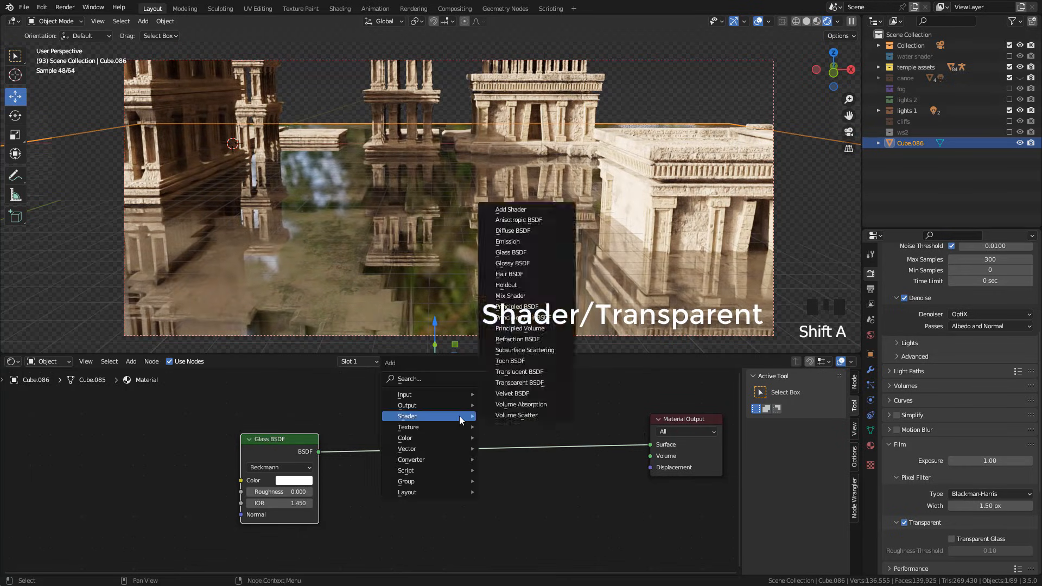
mouse_move(517, 414)
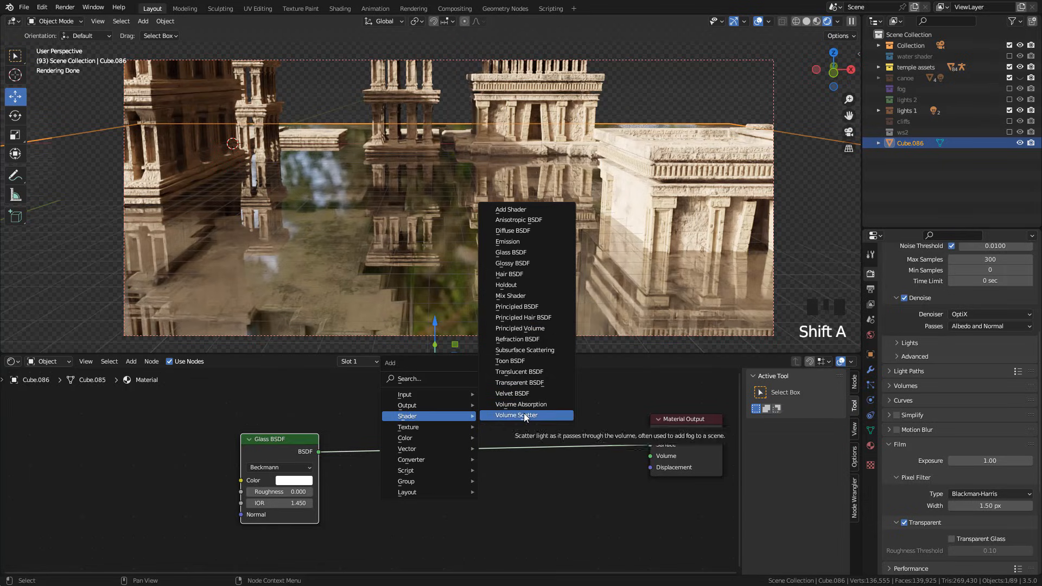
left_click(520, 382)
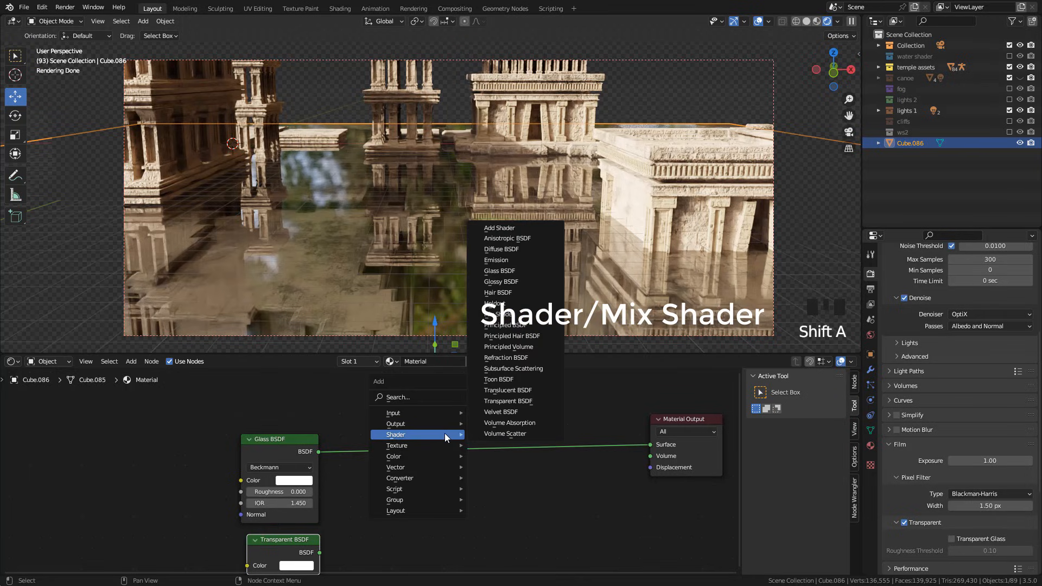
mouse_move(515, 248)
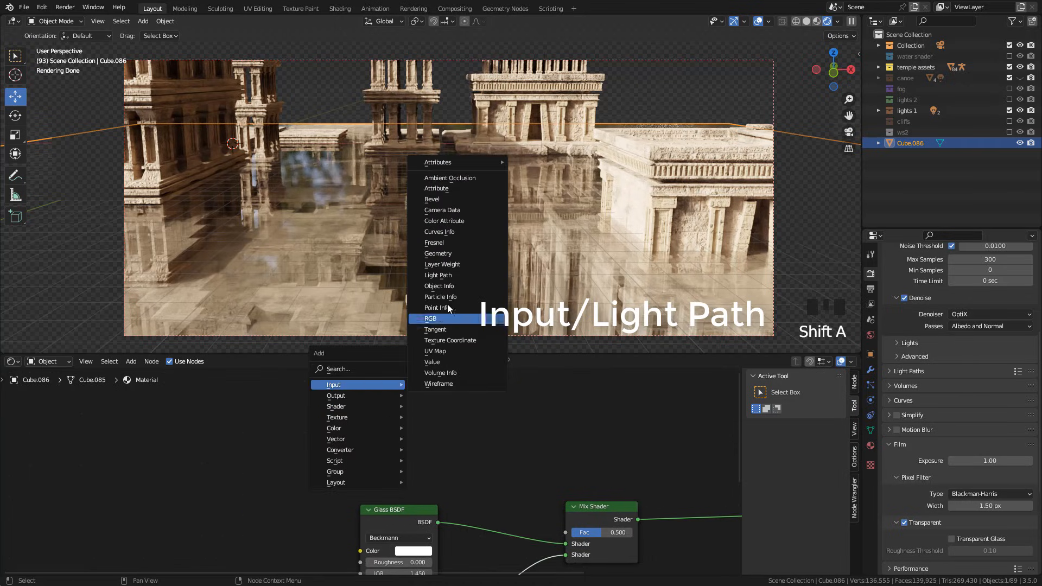
- Add a Light Path input node to drive the Mix Shader factor
left_click(438, 274)
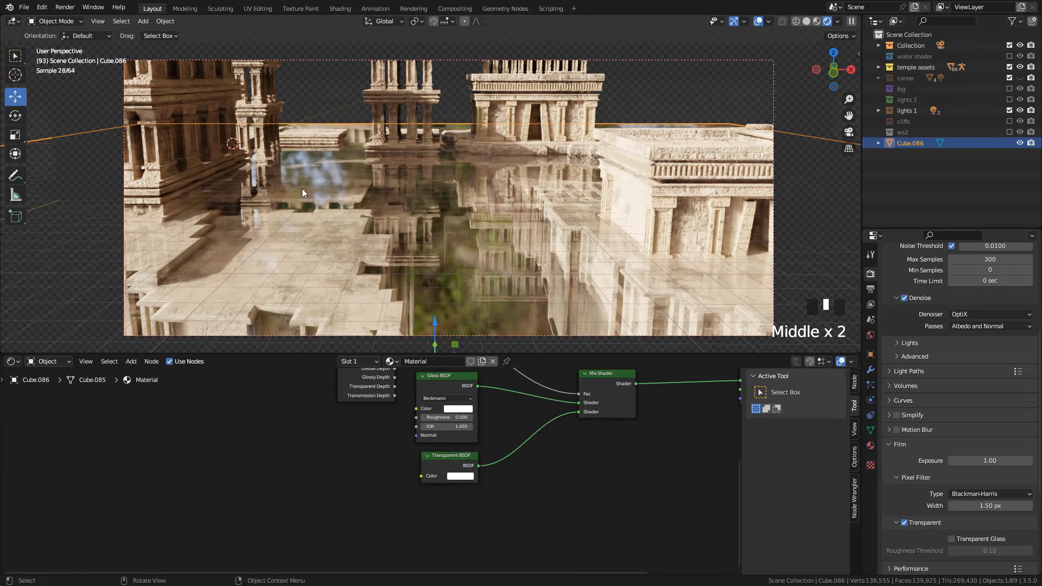
mouse_move(413, 203)
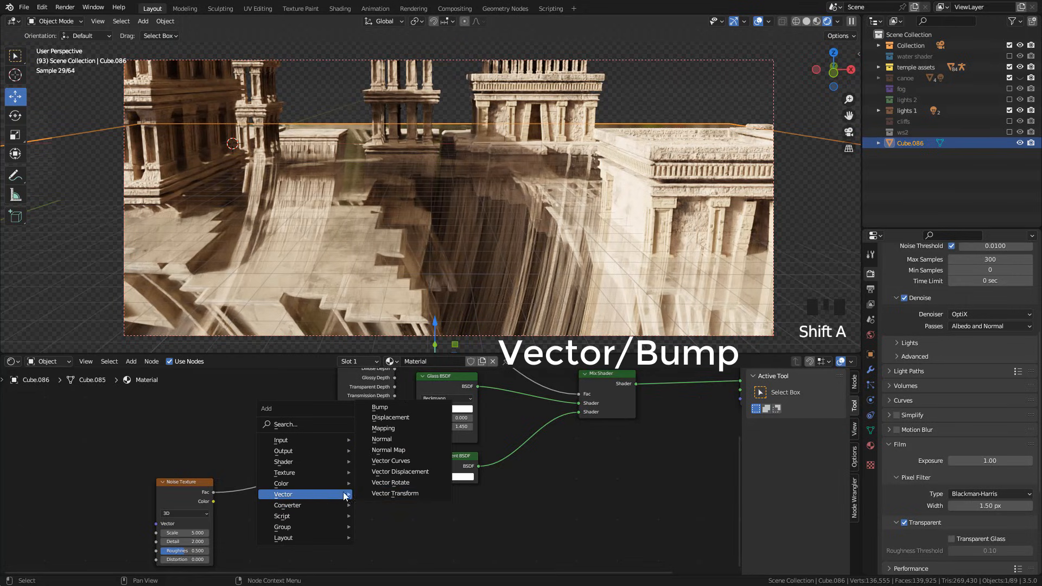
- Add a Bump node carrying the Noise Texture into the Glass BSDF normal
left_click(380, 408)
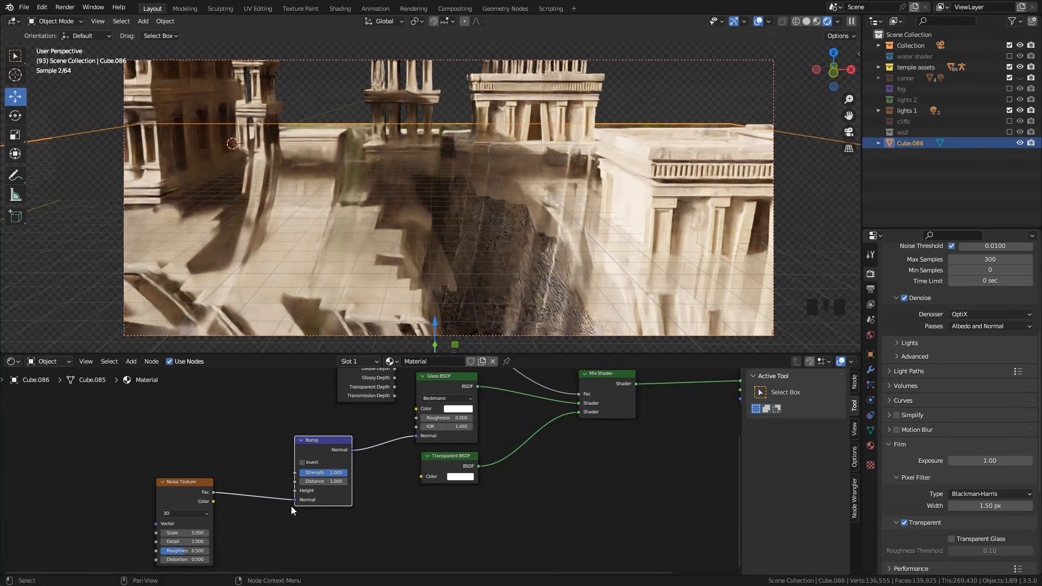
scroll("up", 3)
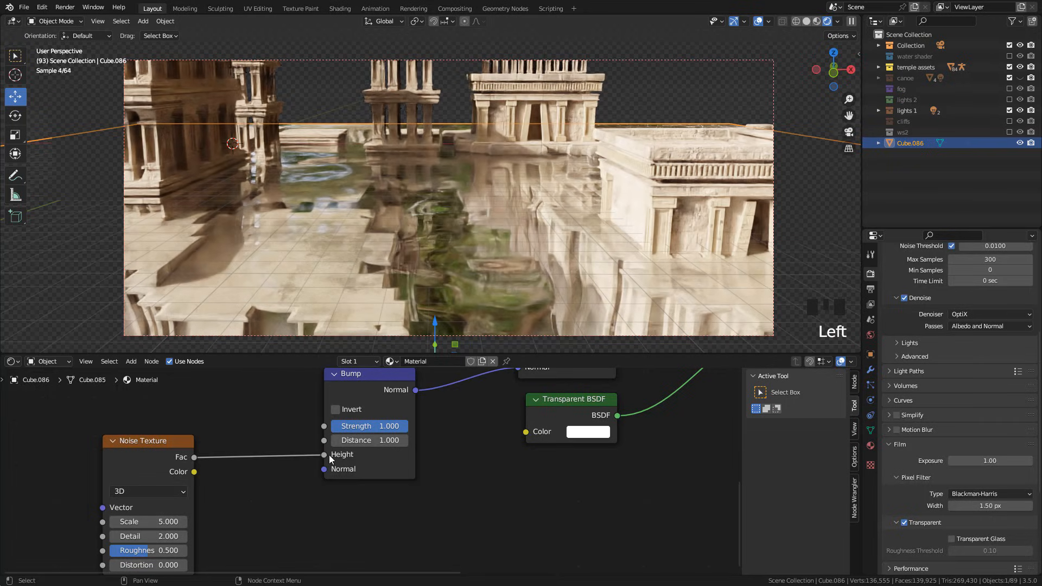
scroll("up", 3)
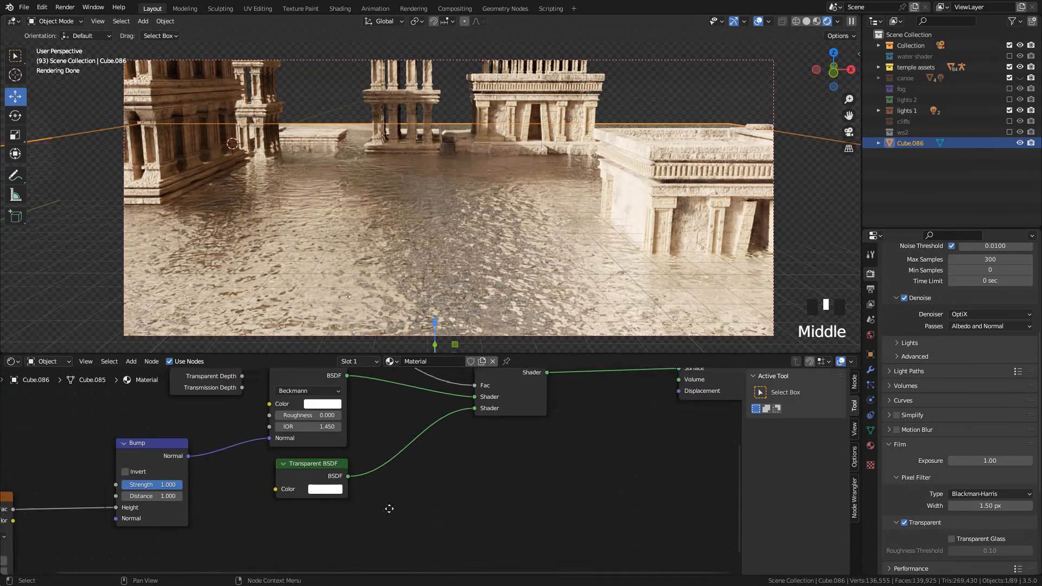
scroll("up", 3)
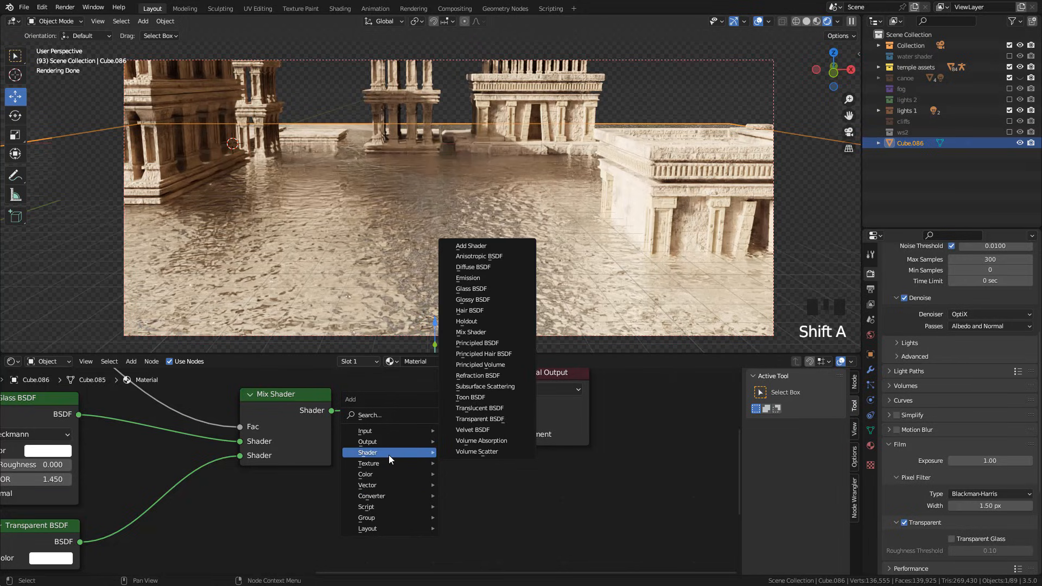
mouse_move(487, 441)
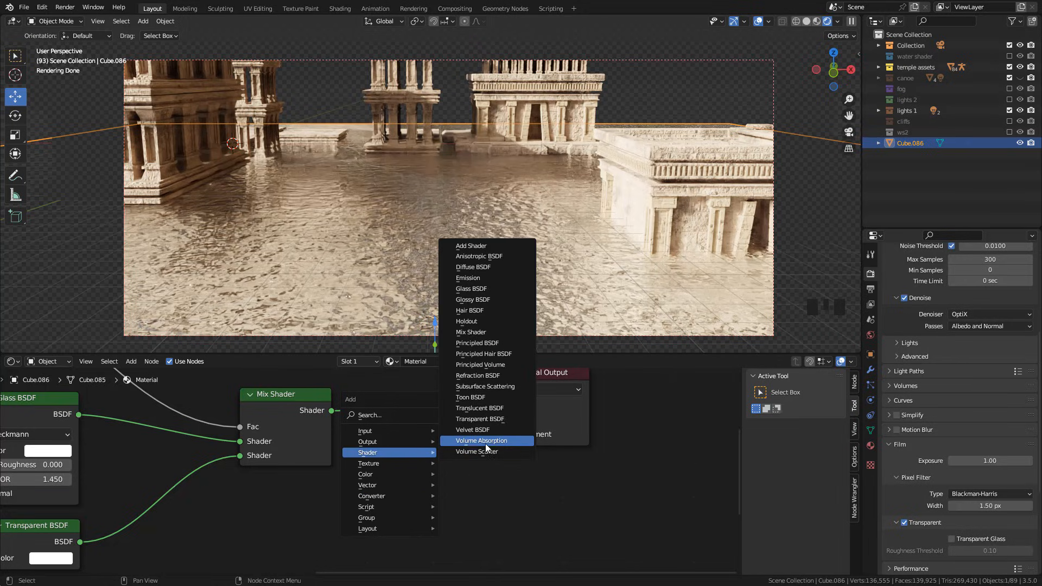
- Add Volume Absorption, Add Shader and Principled BSDF nodes to the water material
left_click(481, 440)
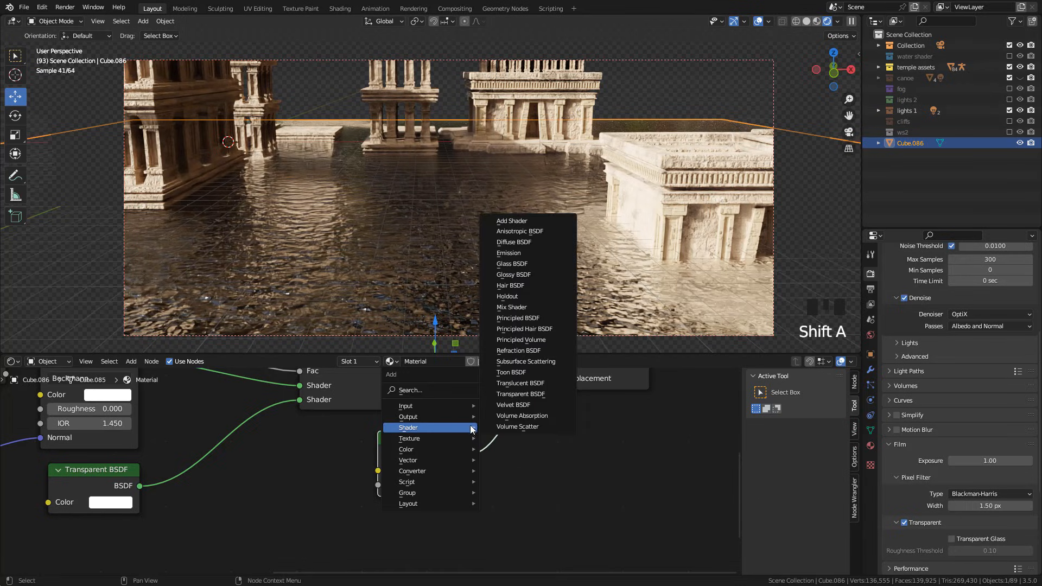
mouse_move(528, 220)
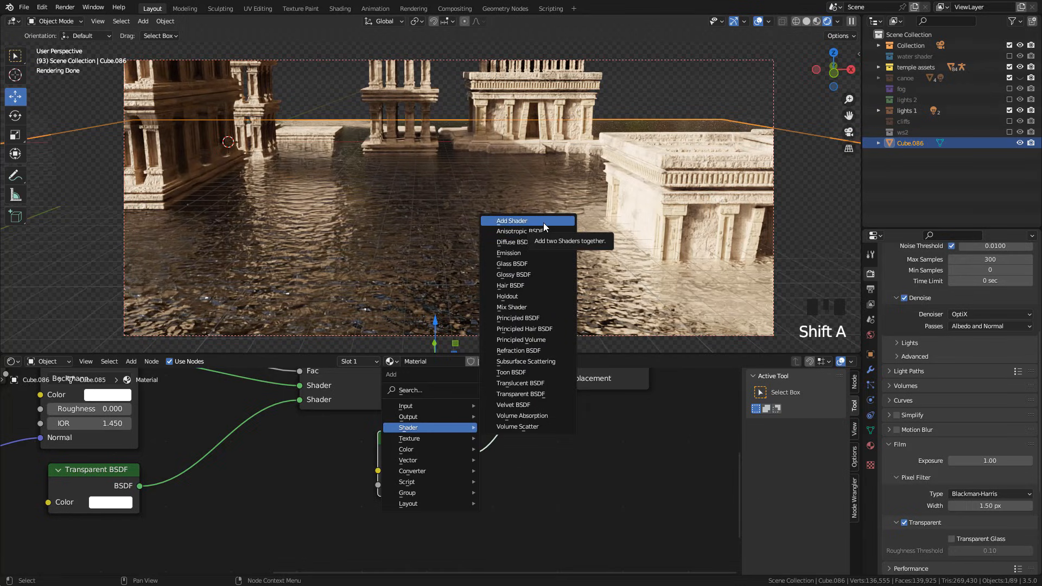
left_click(512, 220)
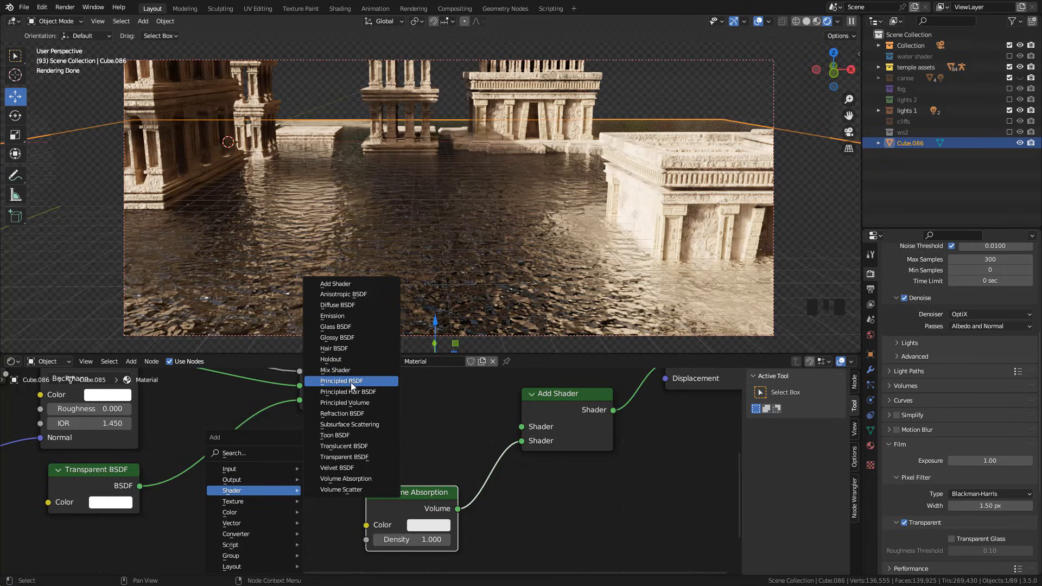
left_click(342, 381)
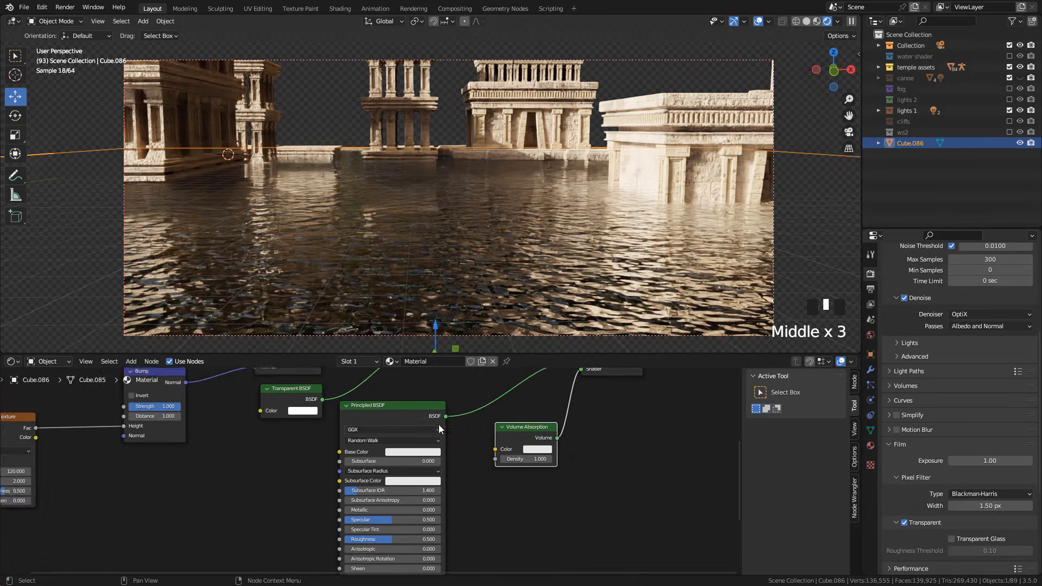
- Give the Principled BSDF a pale teal base colour and a slightly brighter emission
left_click(412, 451)
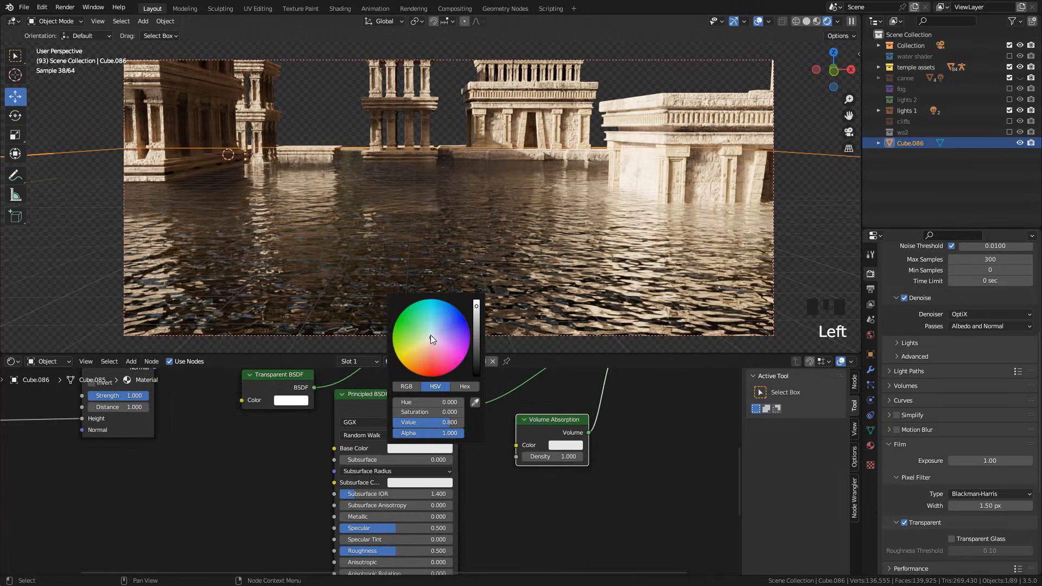
left_click(426, 330)
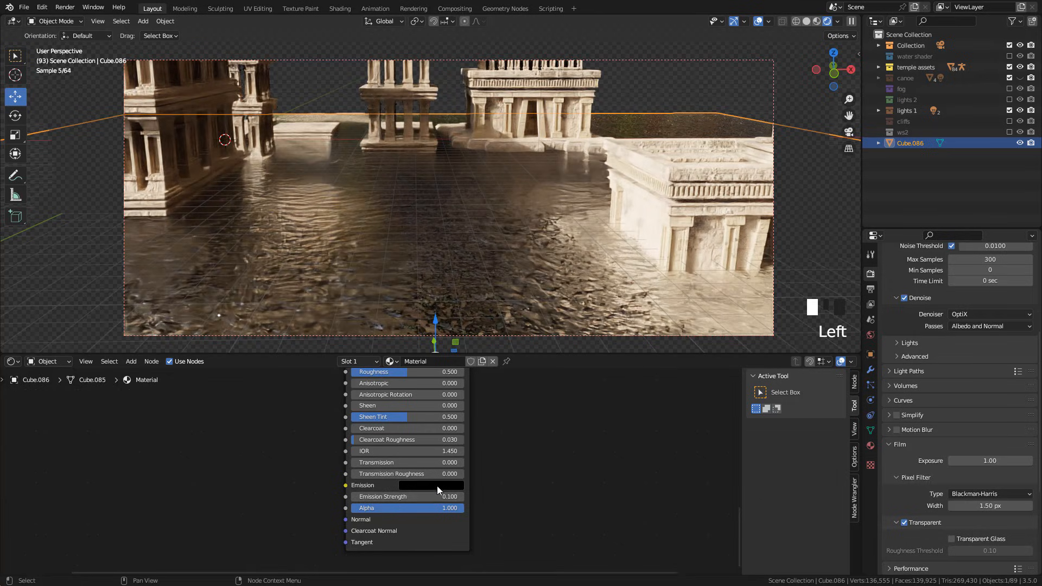
left_click(438, 485)
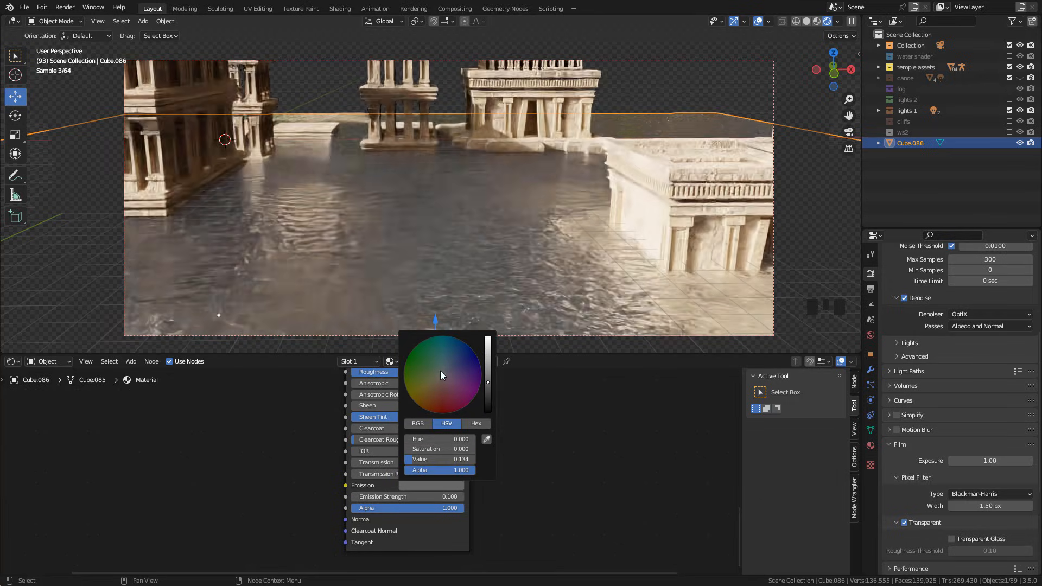
left_click(437, 368)
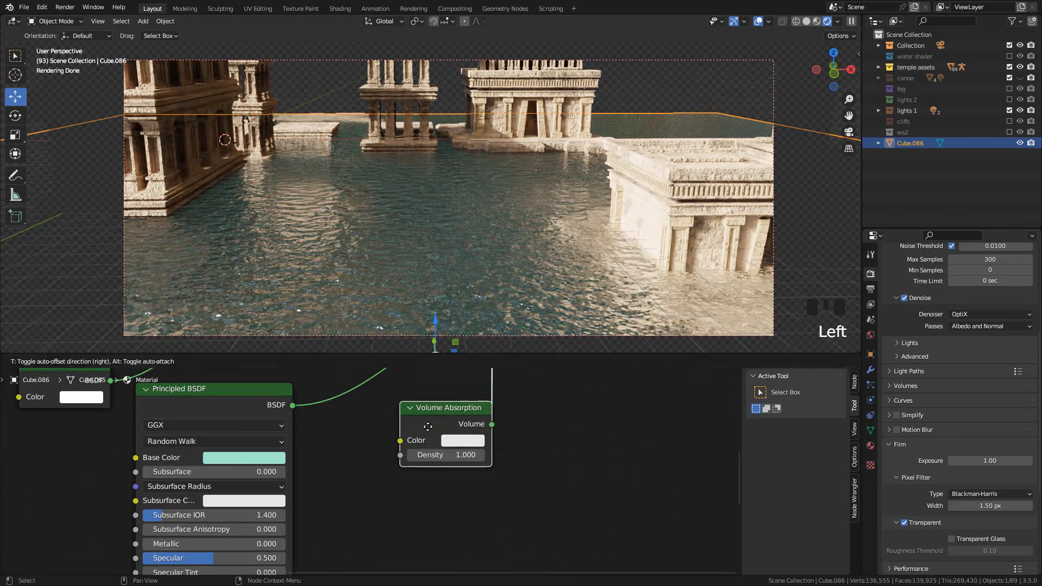
- Tint the Volume Absorption pale teal and enter a density of 0.300
left_click(463, 439)
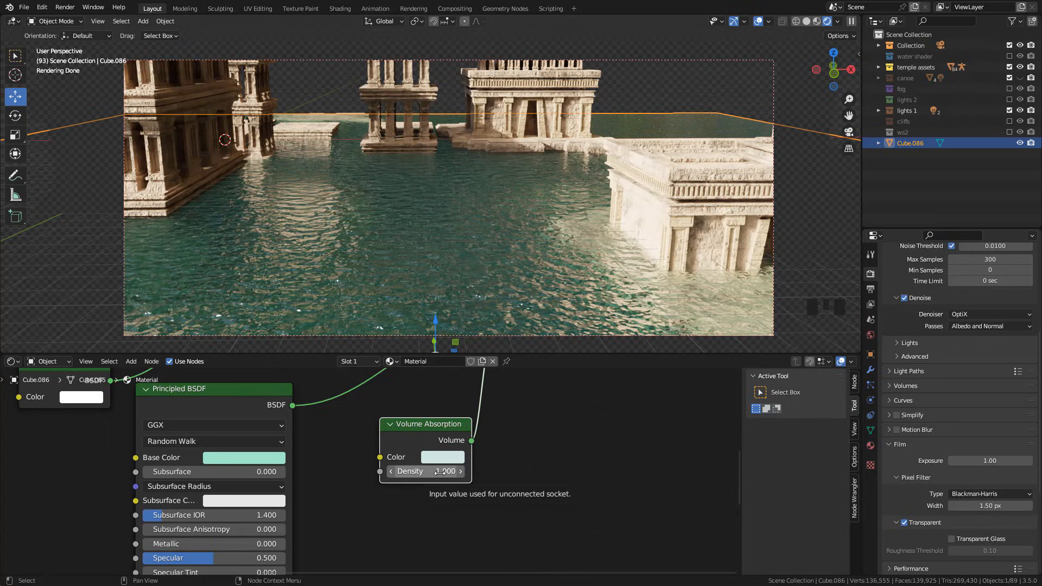
double_click(426, 471)
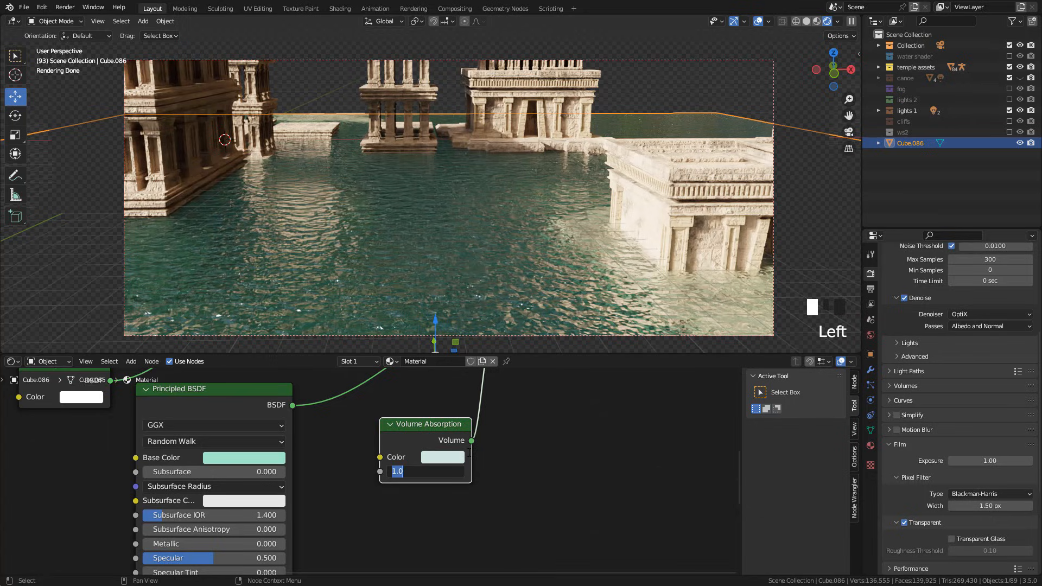
type("0.300")
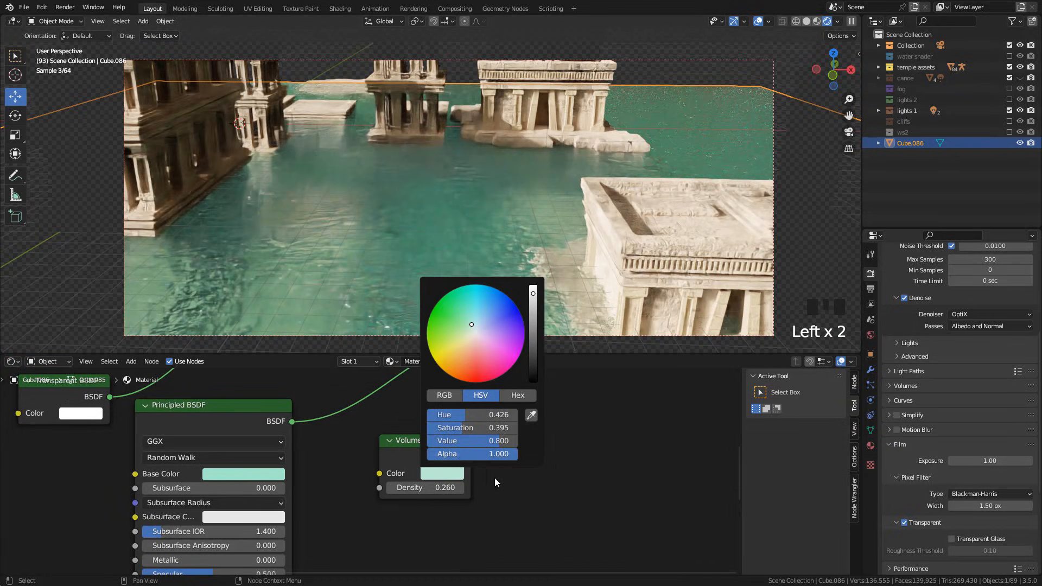
- Confirm the absorption colour, then set the Bump node's Strength to 0.05 for subtler ripples
left_click(427, 294)
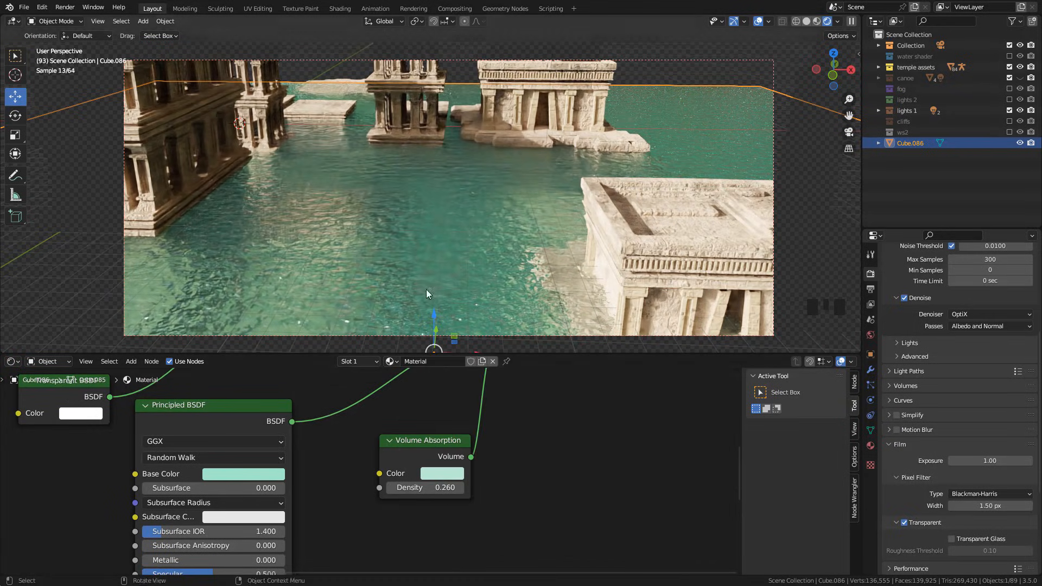
middle_click(425, 466)
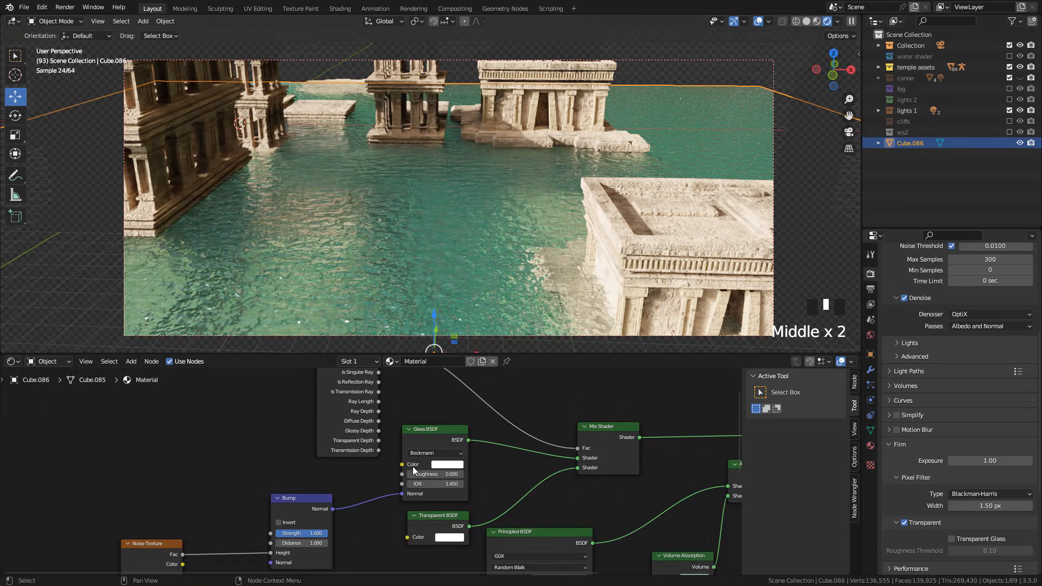
scroll("up", 3)
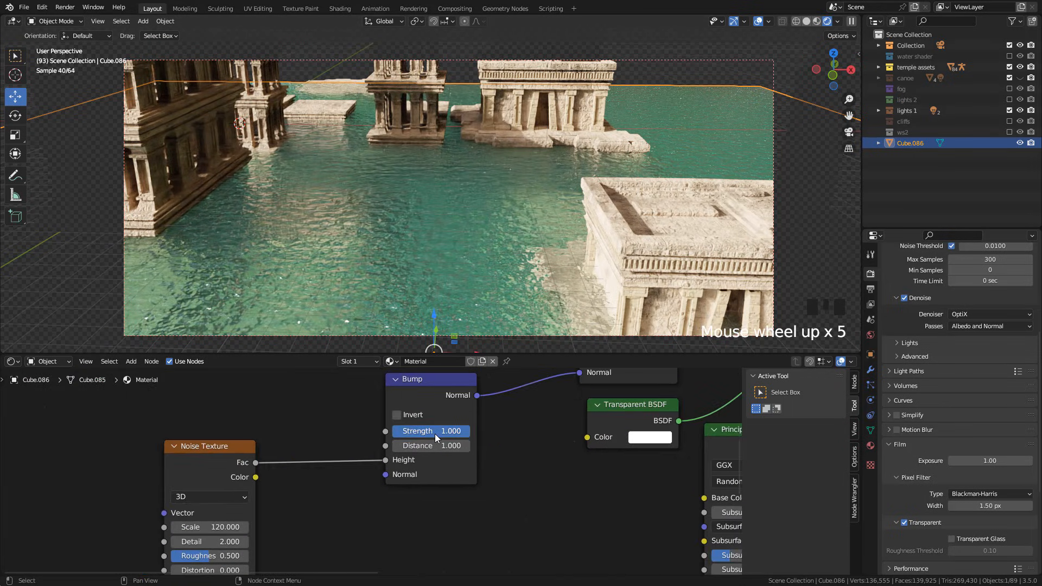
double_click(431, 431)
type("0.050")
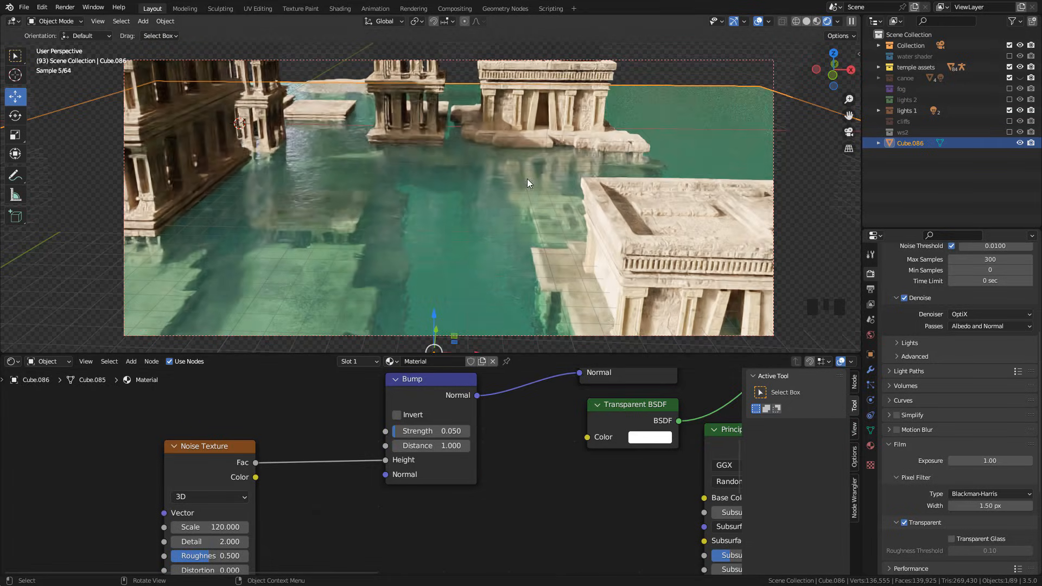
scroll("up", 3)
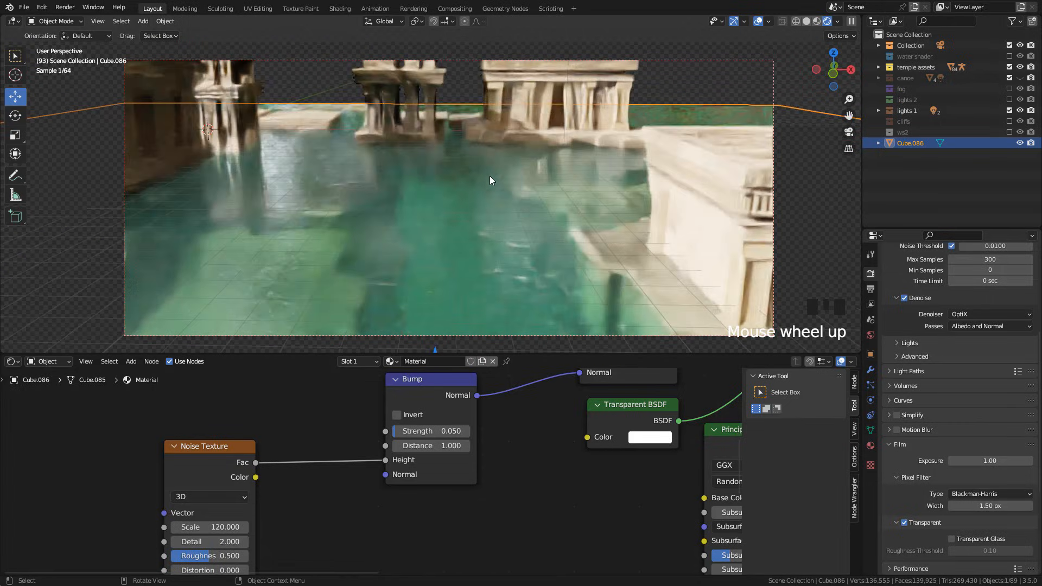